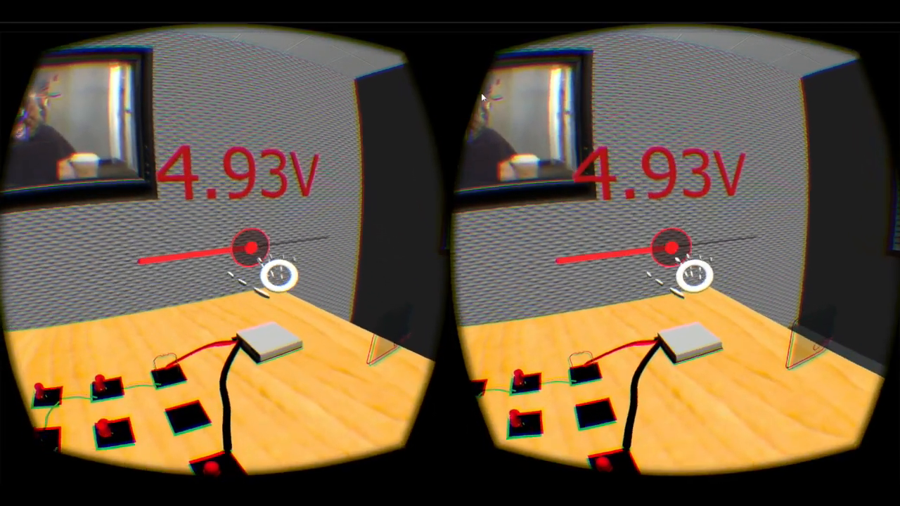
mouse_move(481, 97)
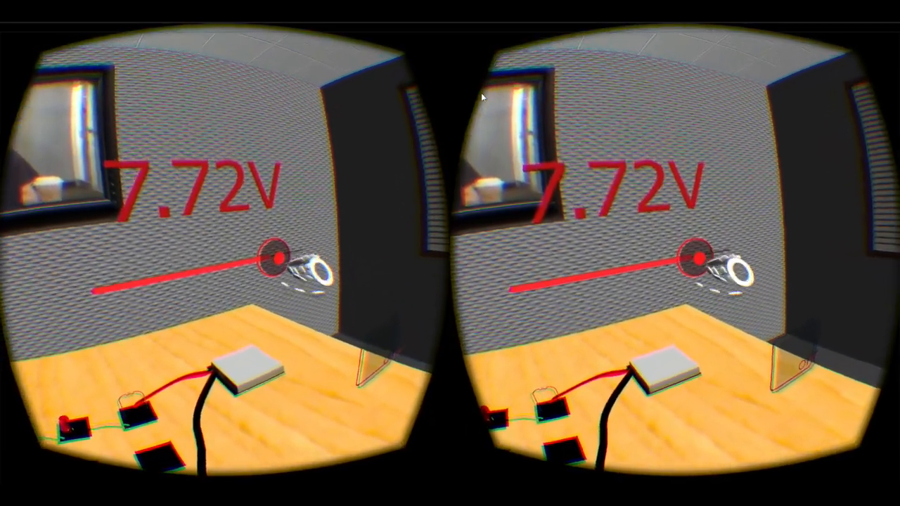